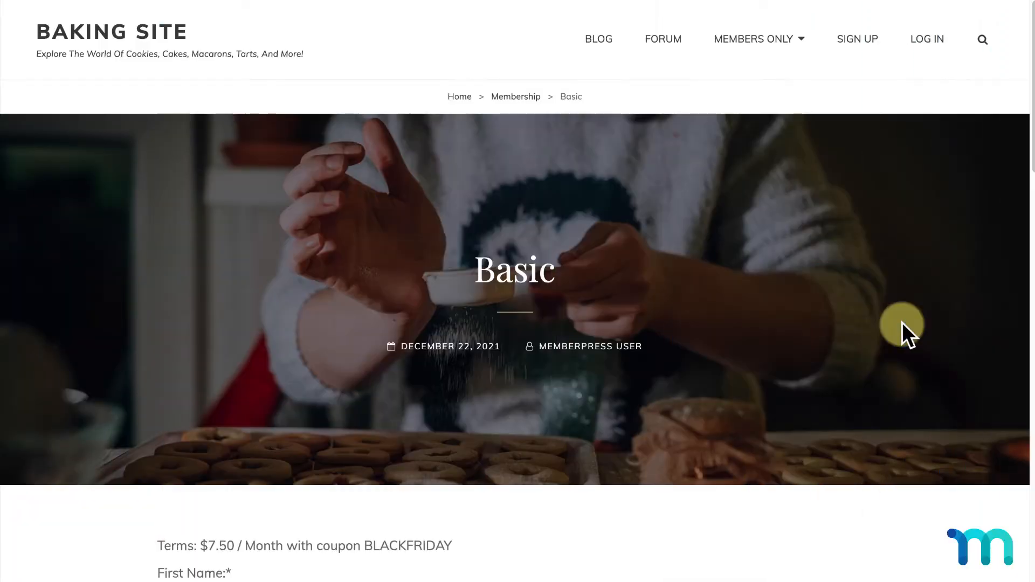
Scroll the Basic registration page showing BLACKFRIDAY reducing $10.00 to $7.50
{"action": "scroll", "scroll_direction": "down", "scroll_amount": 3}
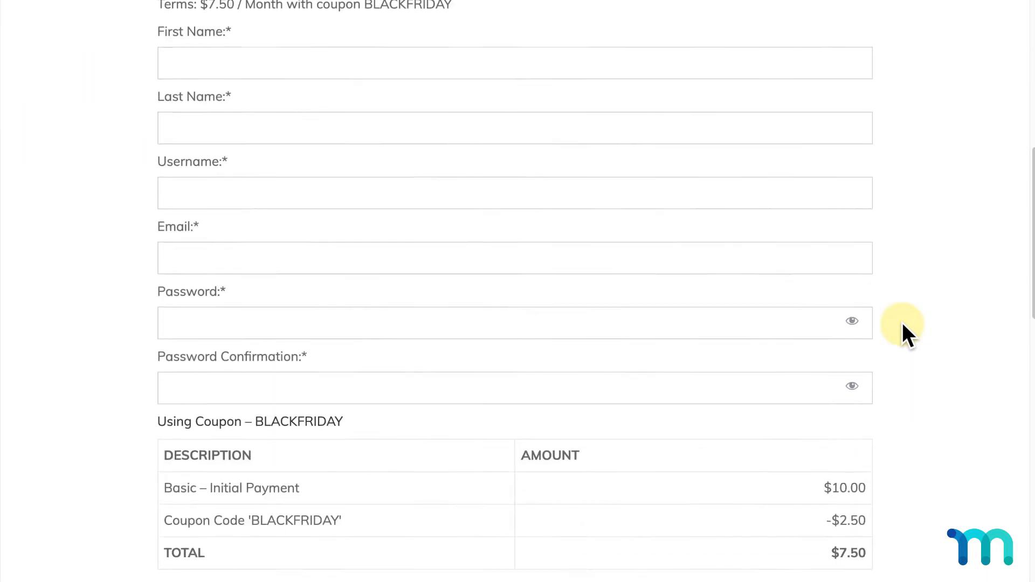
{"action": "scroll", "scroll_direction": "down", "scroll_amount": 3}
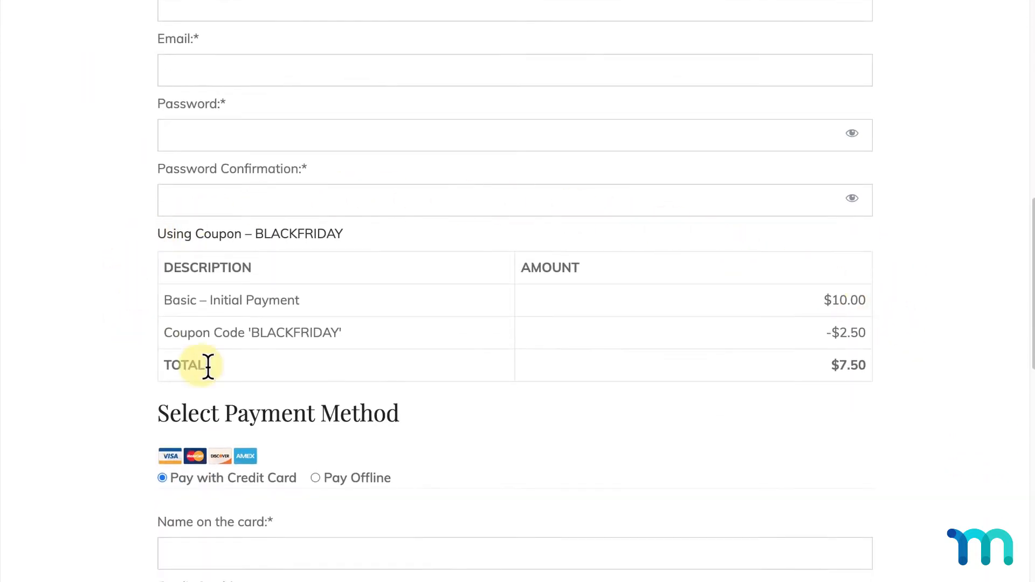
{"action": "mouse_move", "coordinate": [730, 351]}
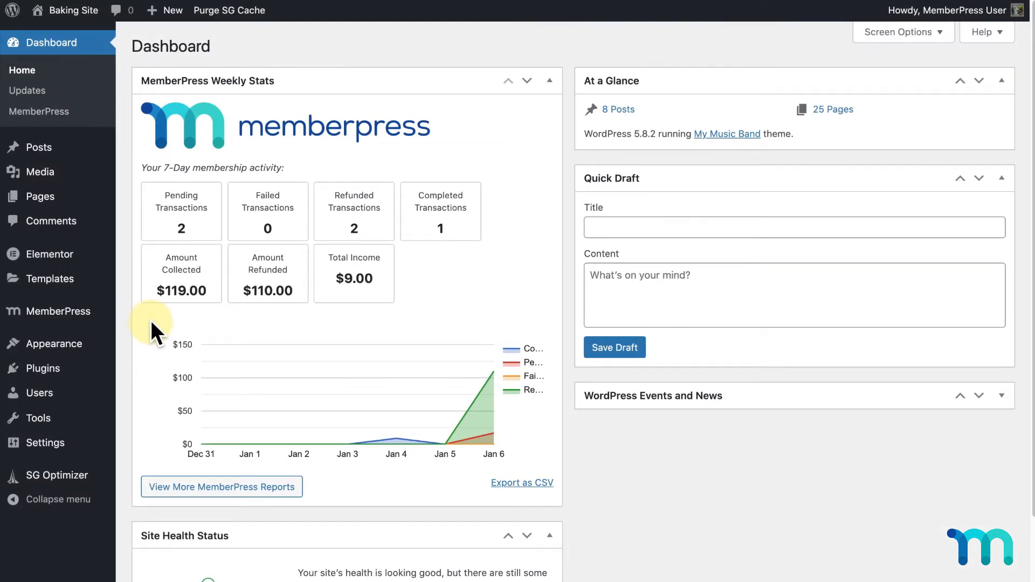
{"action": "mouse_move", "coordinate": [58, 311]}
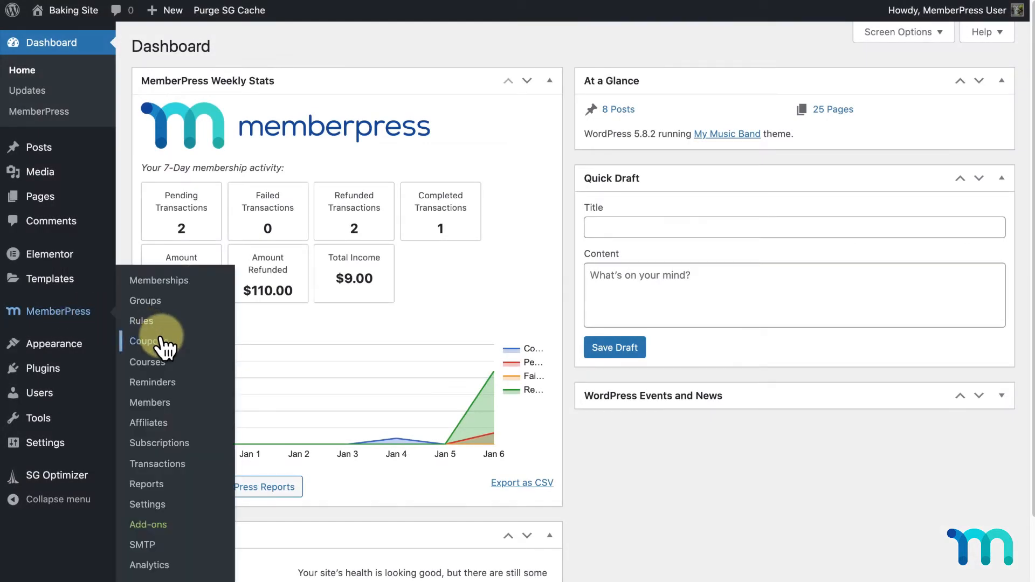
Open MemberPress Coupons to view the 25% BLACKFRIDAY coupon
{"action": "left_click", "coordinate": [143, 341]}
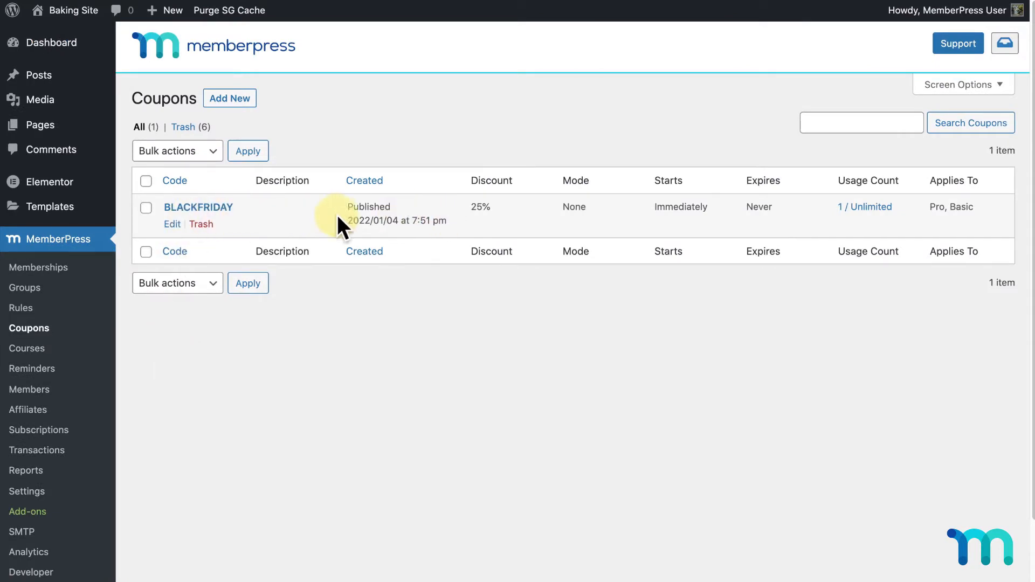
{"action": "mouse_move", "coordinate": [280, 226]}
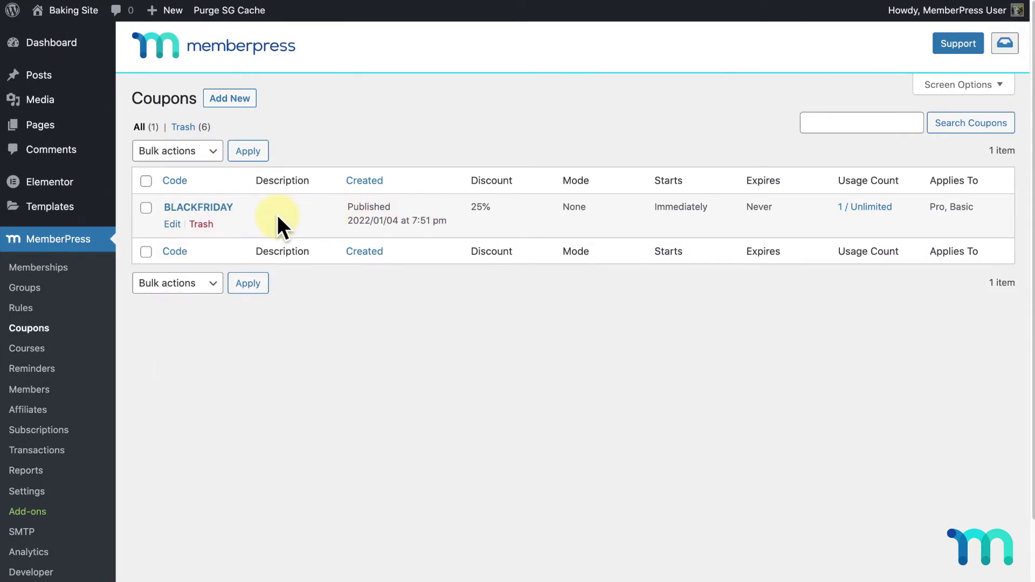
{"action": "mouse_move", "coordinate": [65, 277]}
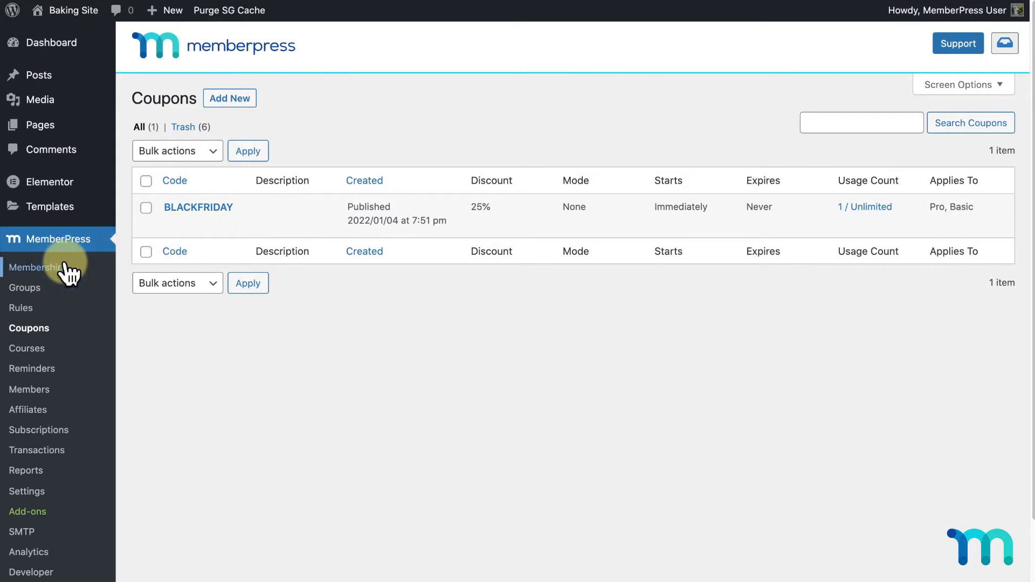
Open the Basic membership from Memberships and copy its registration permalink
{"action": "left_click", "coordinate": [33, 267]}
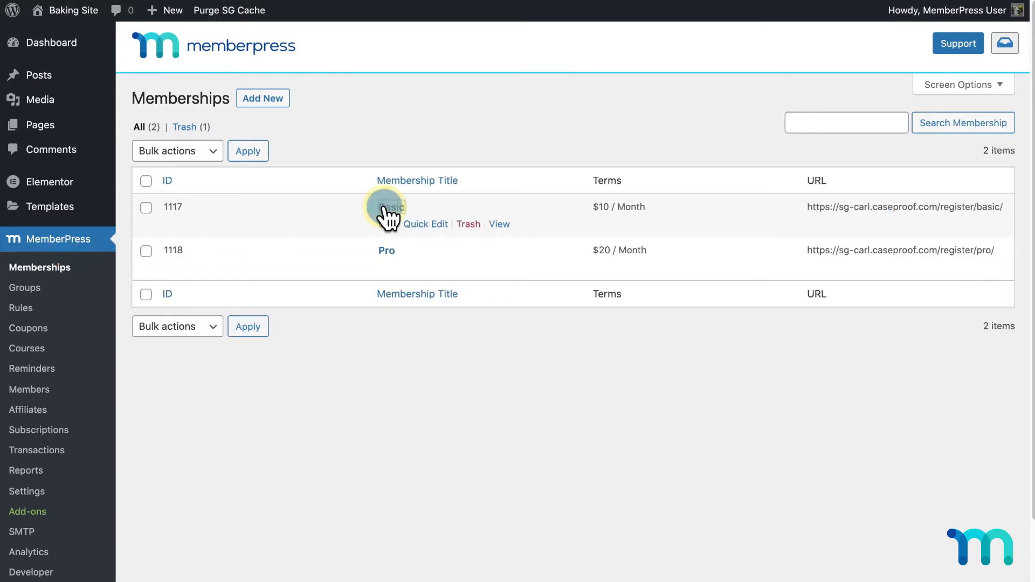
{"action": "left_click", "coordinate": [389, 207]}
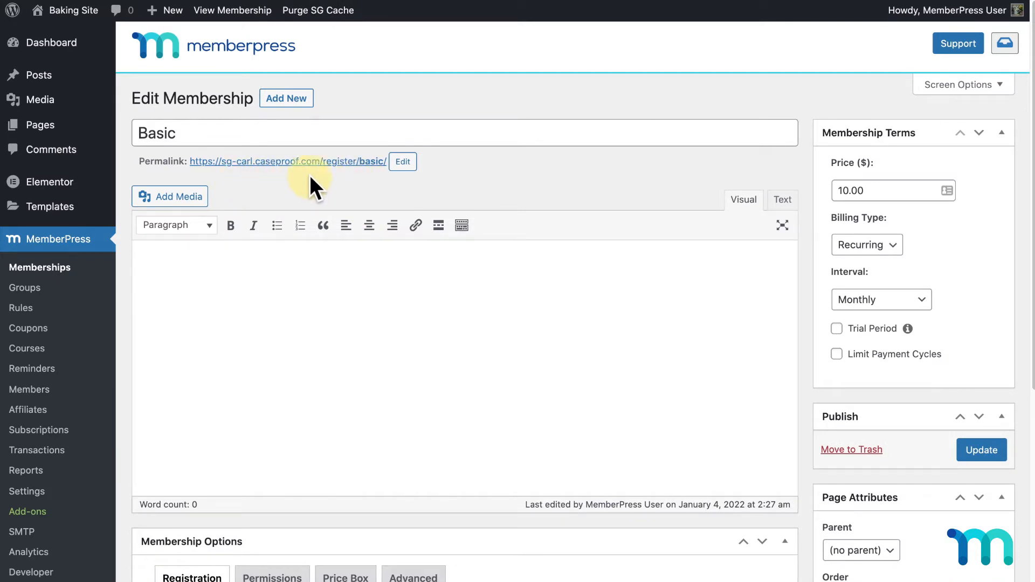
{"action": "right_click", "coordinate": [303, 161]}
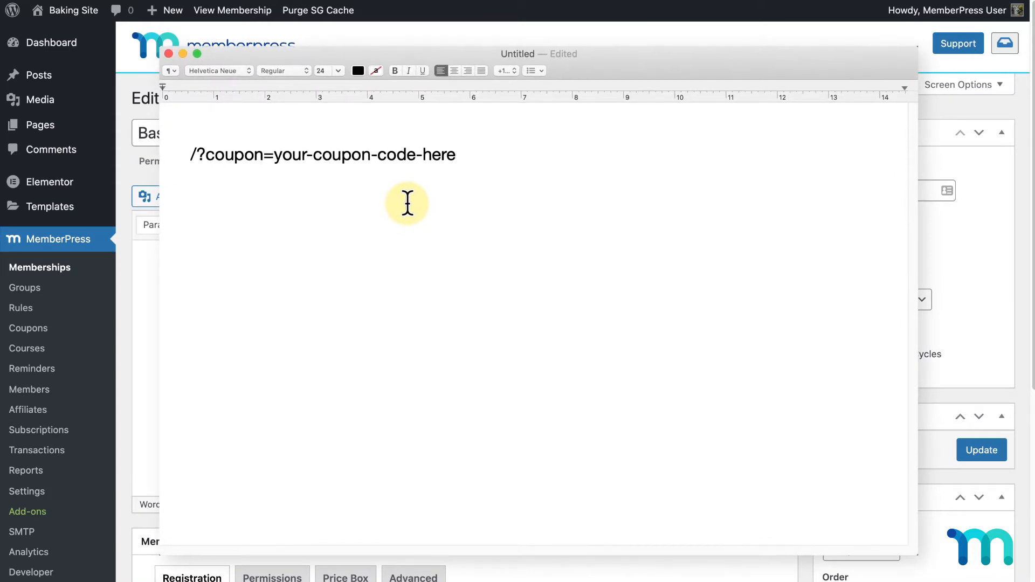
Paste the Basic register URL and append the /?coupon=your-coupon-code-here suffix
{"action": "type", "text": "https://sg-carl.caseproof.com/register/basic/"}
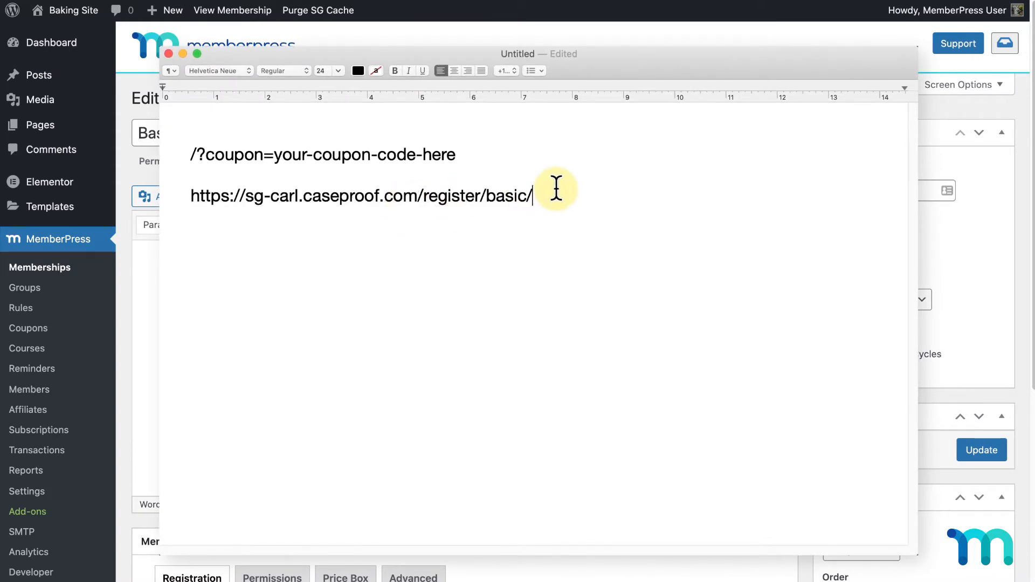
{"action": "key", "text": "Backspace"}
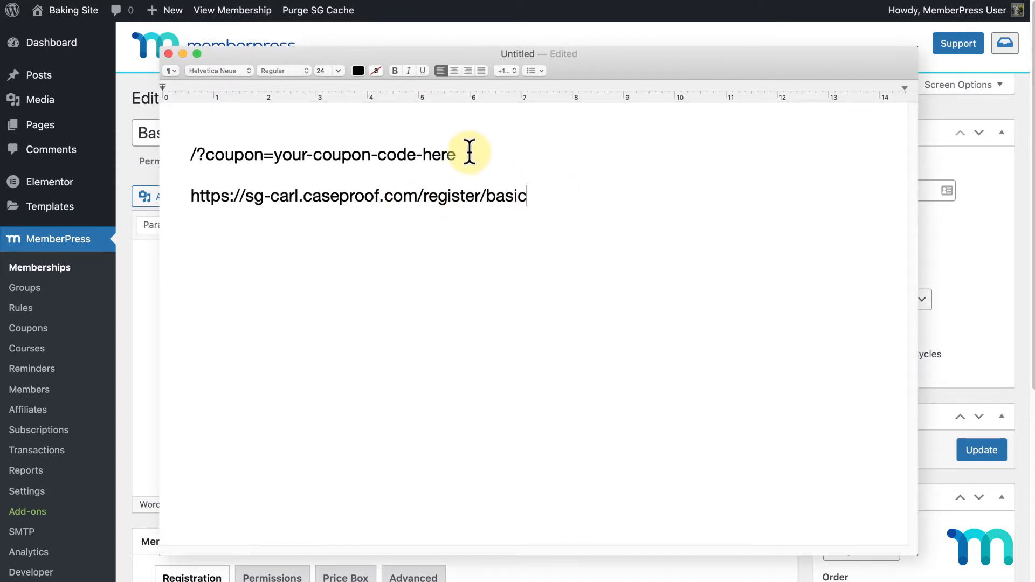
{"action": "left_click_drag", "start_coordinate": [455, 154], "coordinate": [198, 155]}
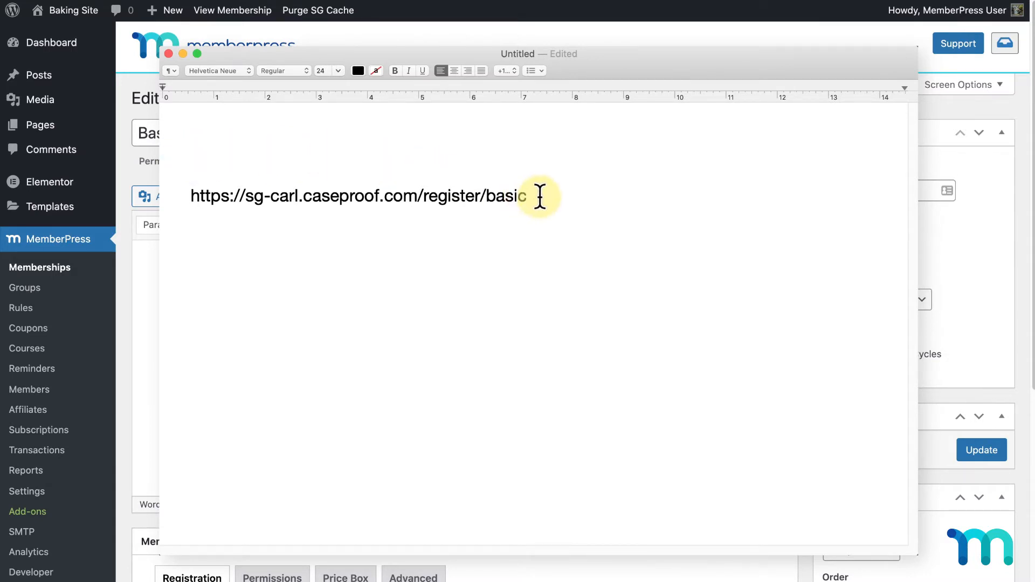
{"action": "type", "text": "/?coupon=your-coupon-code-here"}
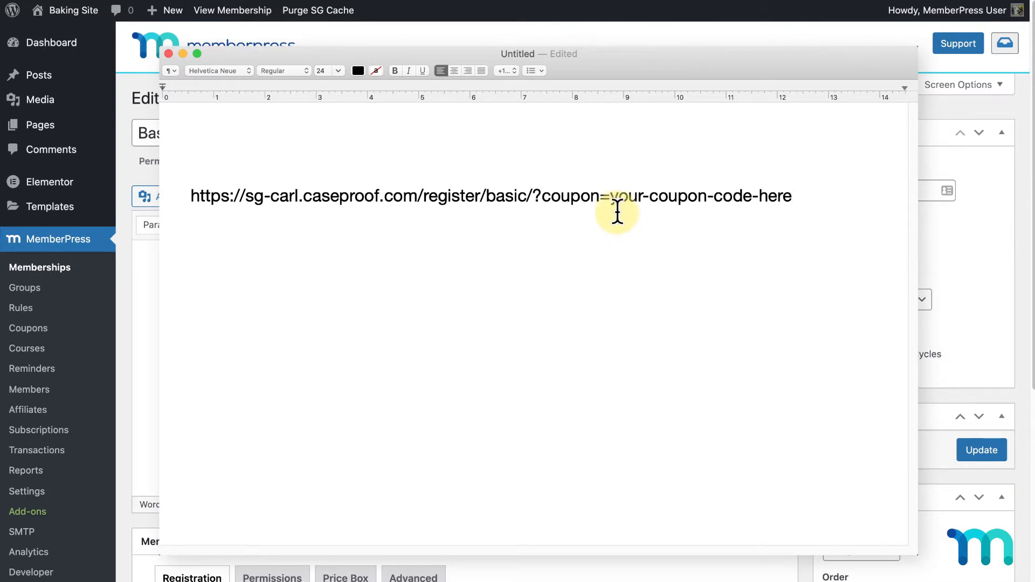
Replace the placeholder code with BLACKFRIDAY and copy the full URL
{"action": "left_click_drag", "start_coordinate": [608, 195], "coordinate": [788, 195]}
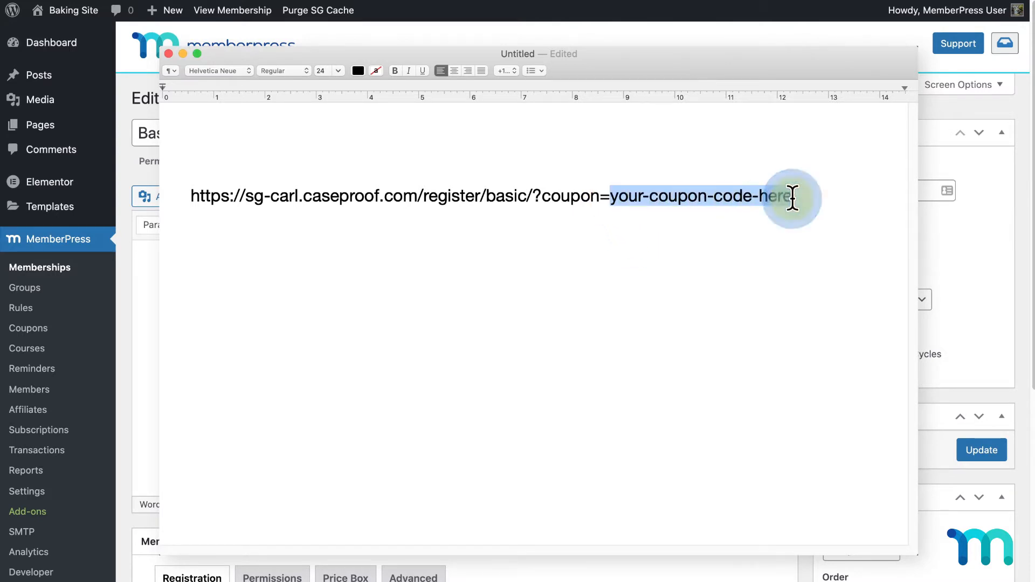
{"action": "type", "text": "BLACKFRID"}
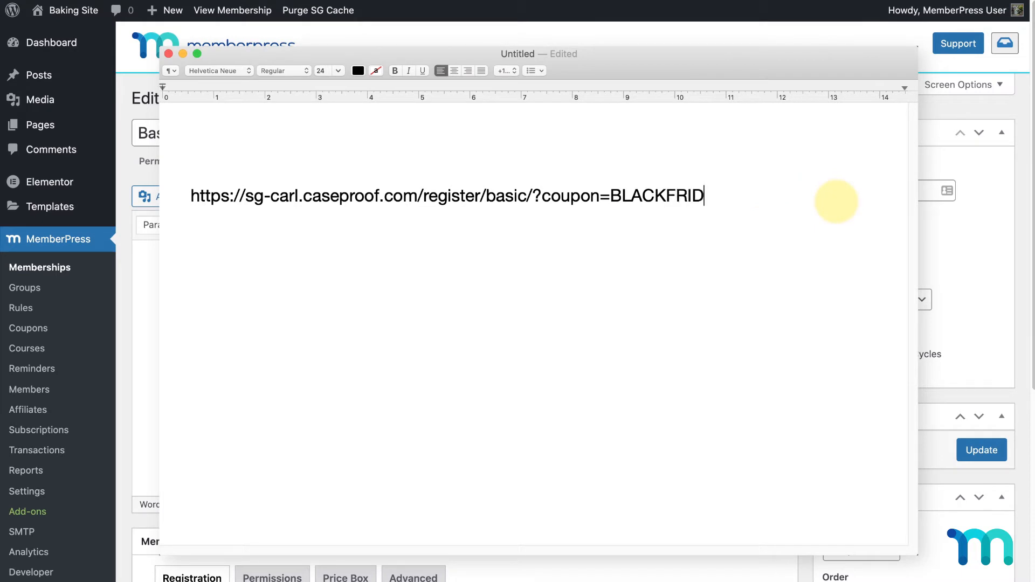
{"action": "type", "text": "AY"}
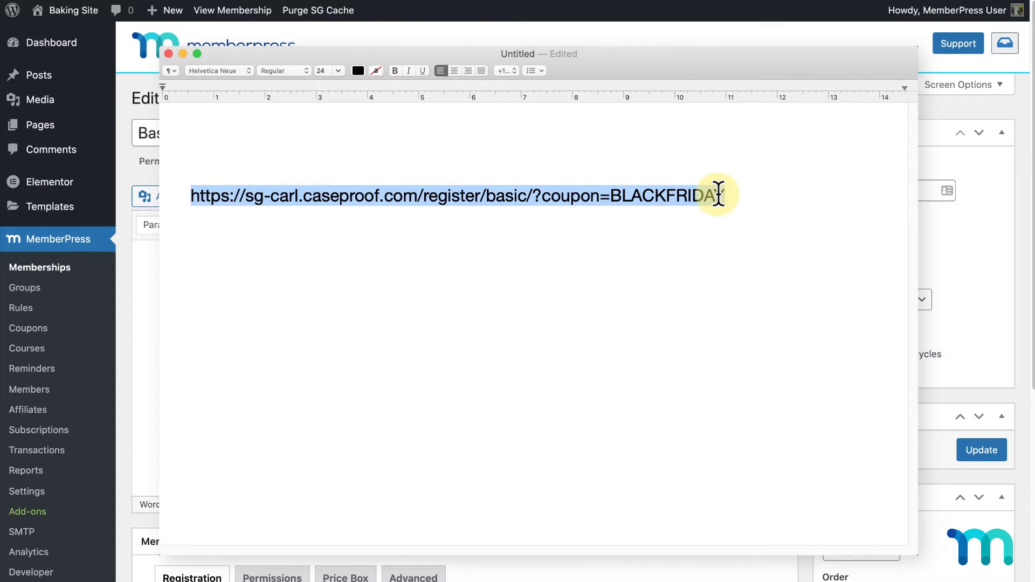
{"action": "right_click", "coordinate": [719, 195]}
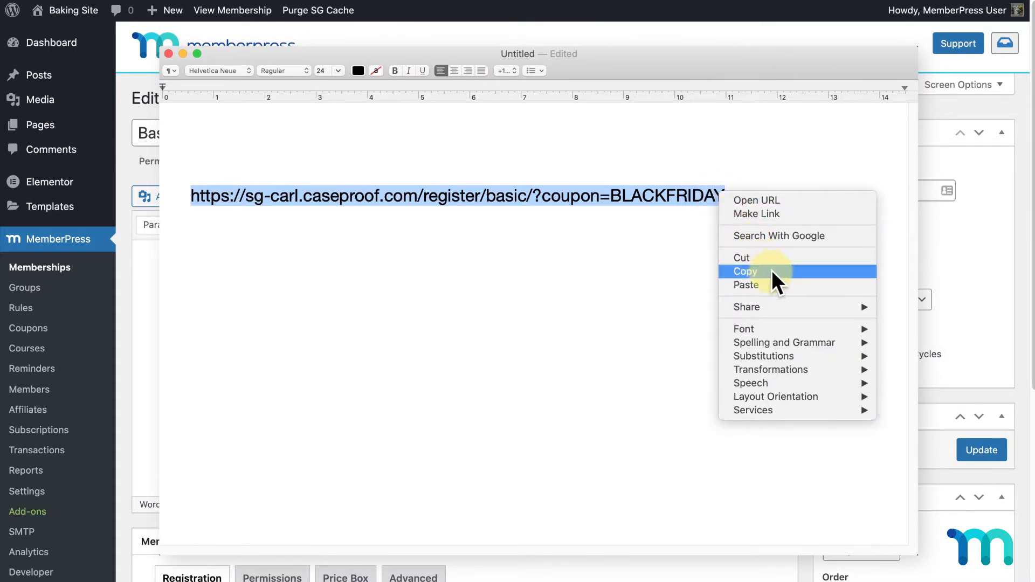
{"action": "left_click", "coordinate": [745, 272]}
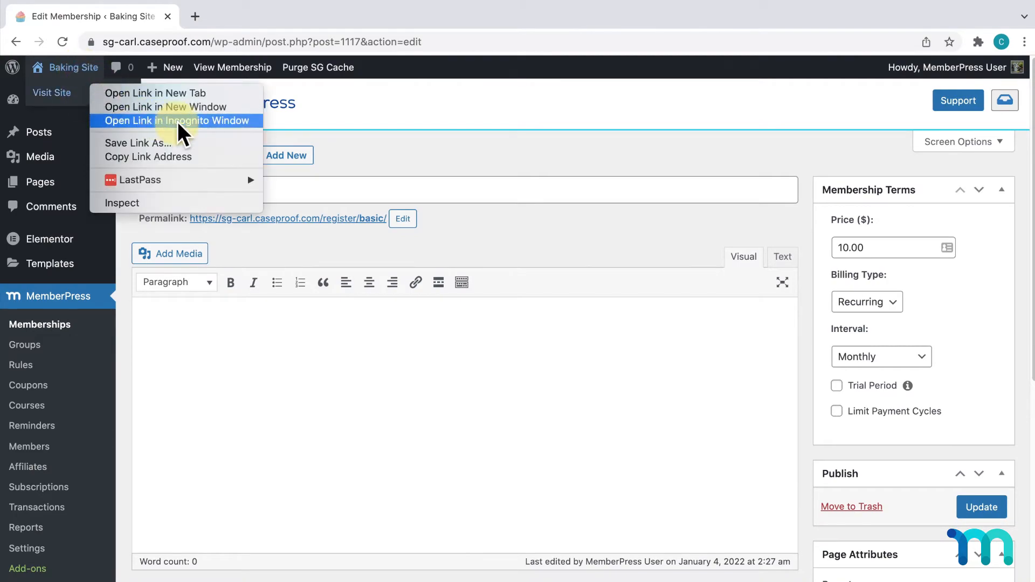
Open Baking Site in an incognito window and browse the Basic registration page
{"action": "left_click", "coordinate": [176, 121]}
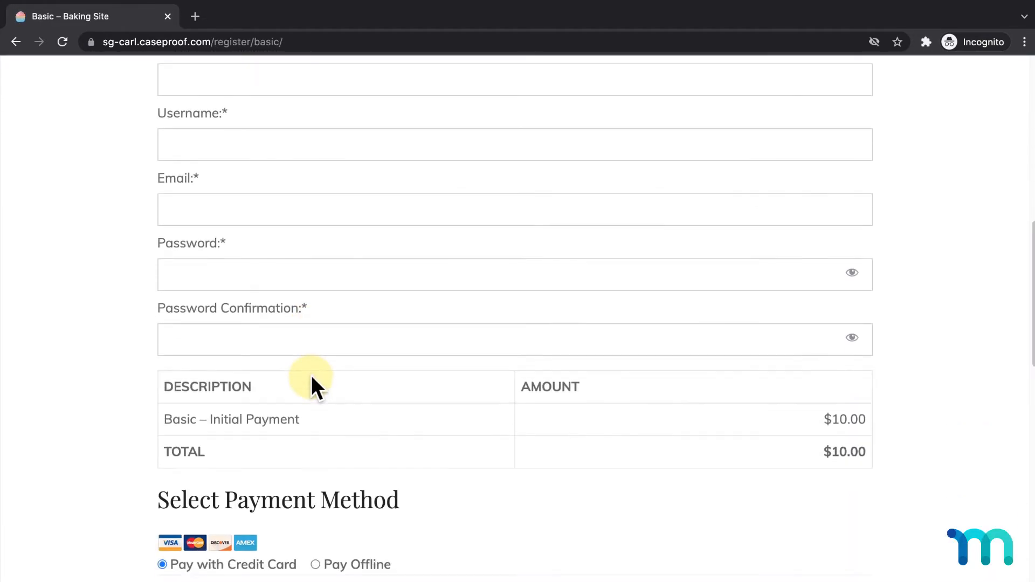
{"action": "scroll", "scroll_direction": "down", "scroll_amount": 3}
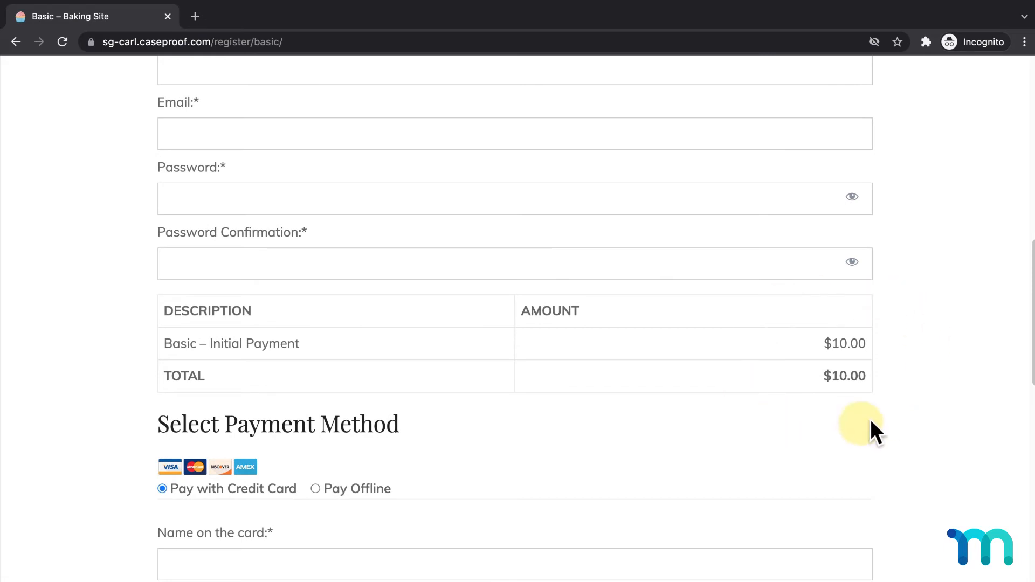
{"action": "mouse_move", "coordinate": [397, 48]}
{"action": "type", "text": "?coupon=BLACKFRIDAY"}
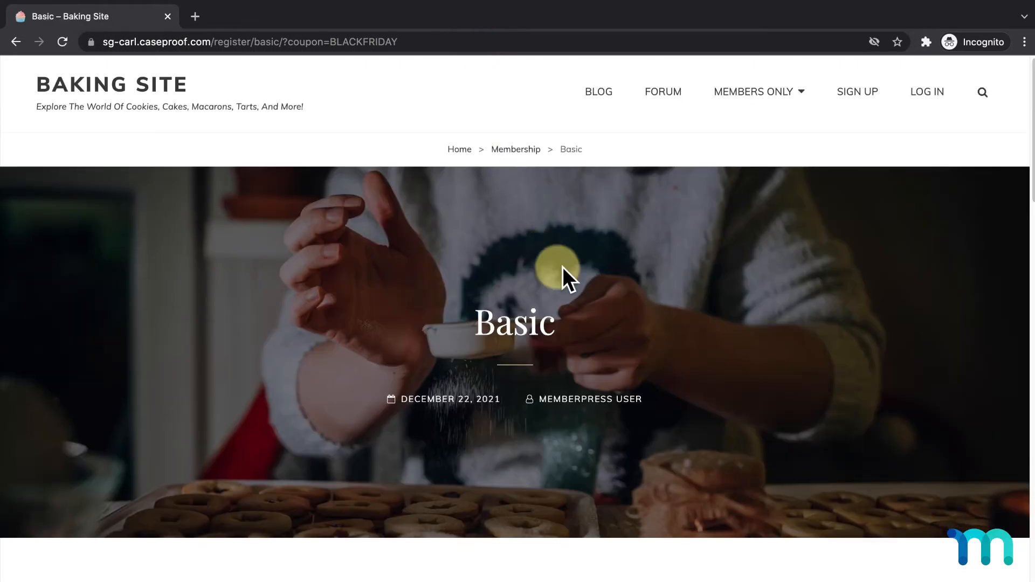
{"action": "scroll", "scroll_direction": "down", "scroll_amount": 3}
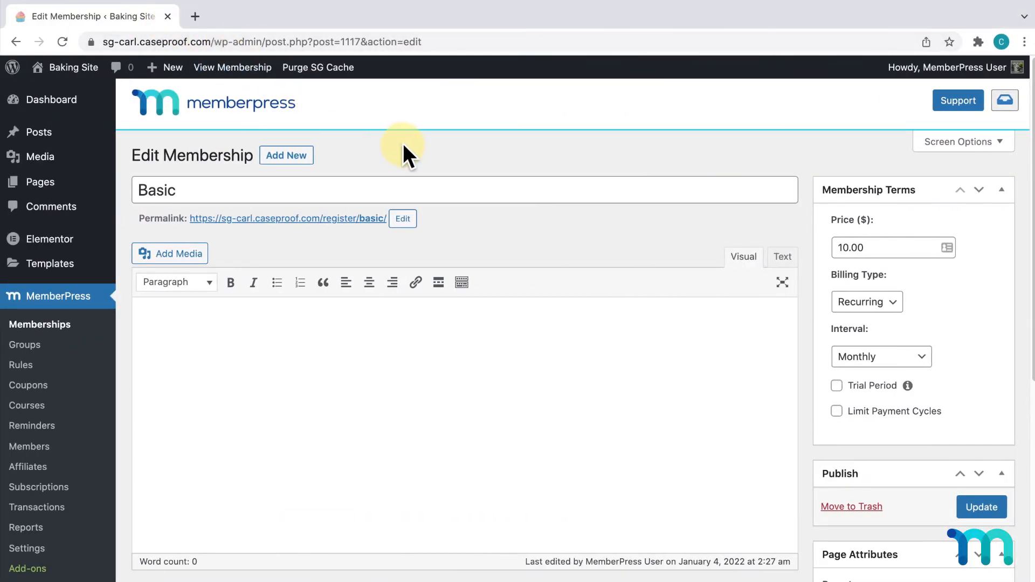
Open the Account tab of MemberPress Settings
{"action": "left_click", "coordinate": [26, 548]}
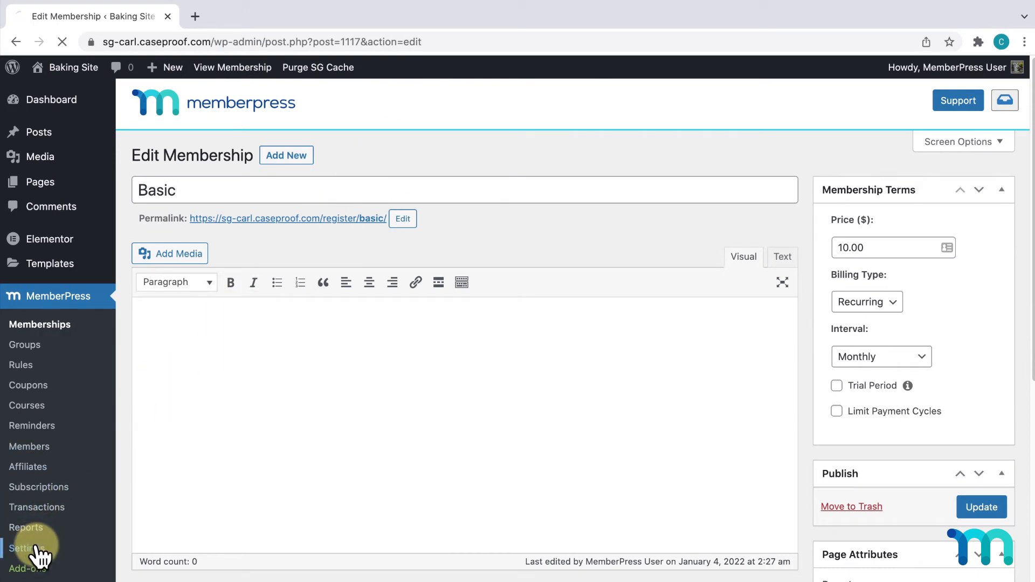
{"action": "left_click", "coordinate": [24, 547]}
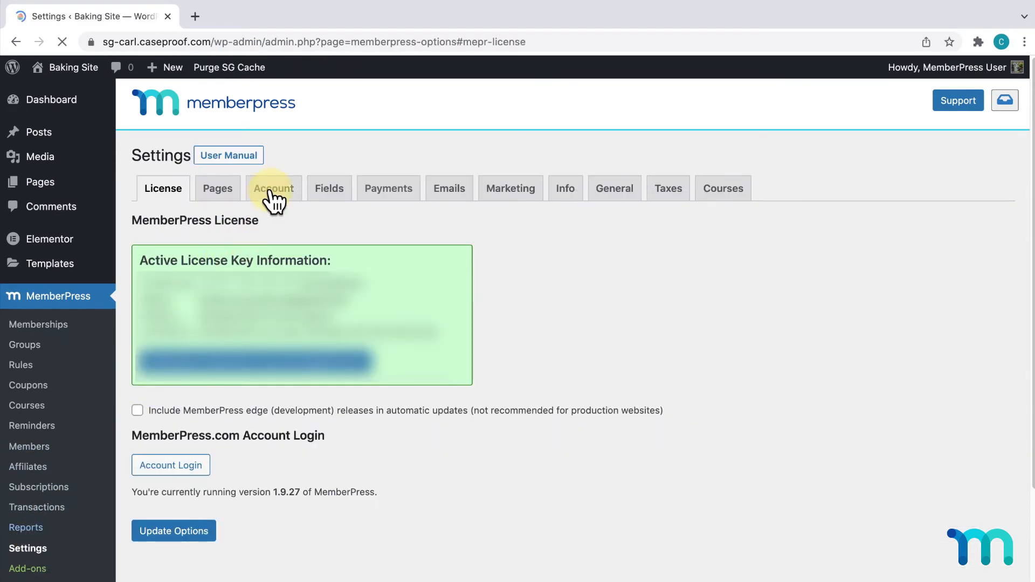
{"action": "left_click", "coordinate": [274, 188]}
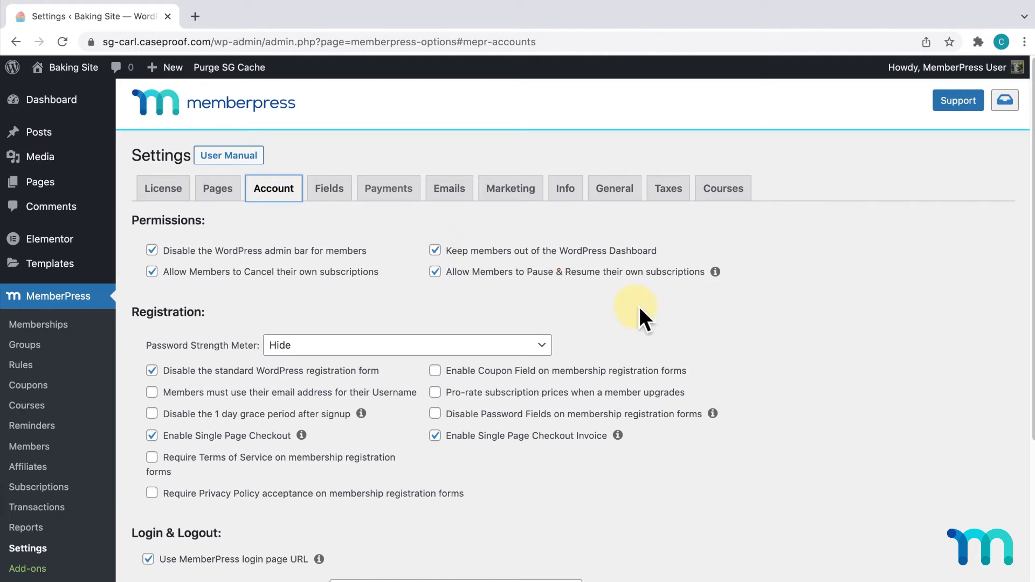
{"action": "scroll", "scroll_direction": "down", "scroll_amount": 3}
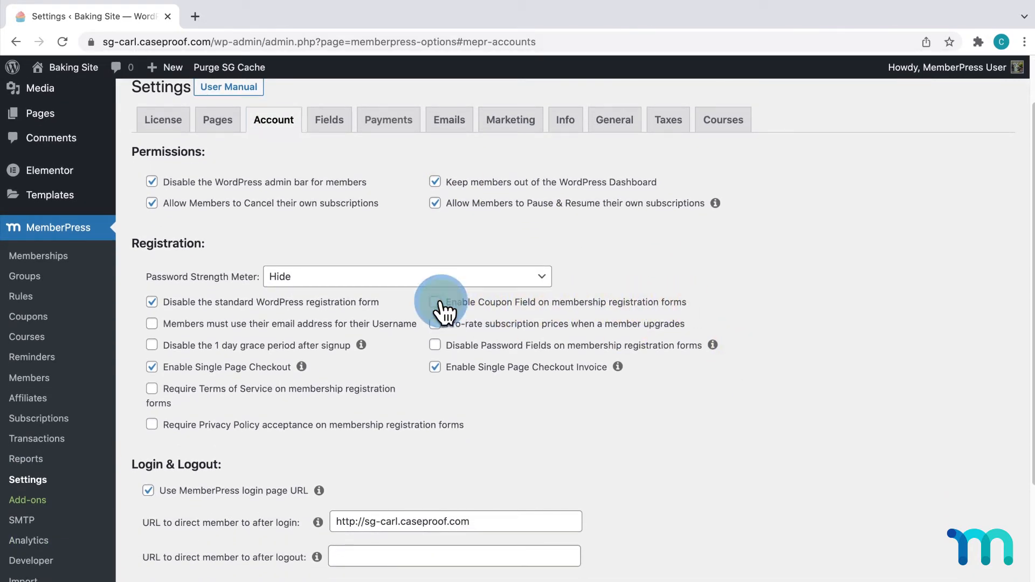
Tick Enable Coupon Field on registration forms and click Update Options
{"action": "left_click", "coordinate": [434, 302]}
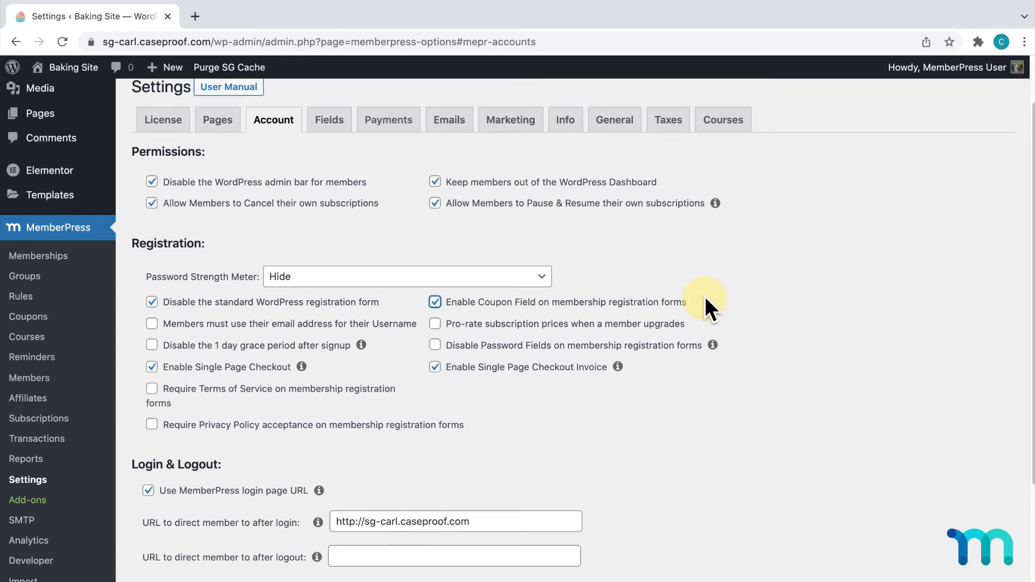
{"action": "scroll", "scroll_direction": "down", "scroll_amount": 3}
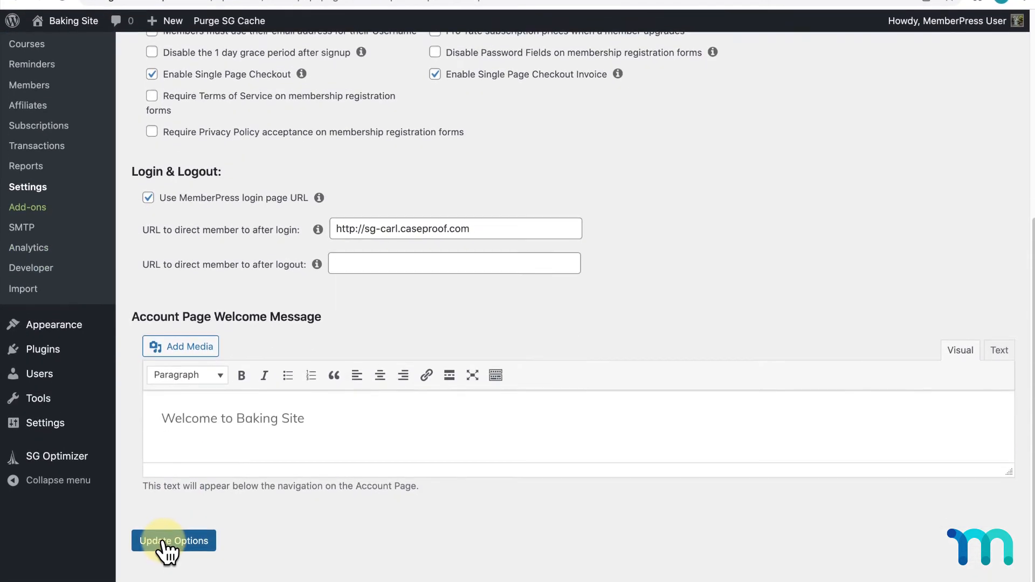
{"action": "left_click", "coordinate": [173, 540]}
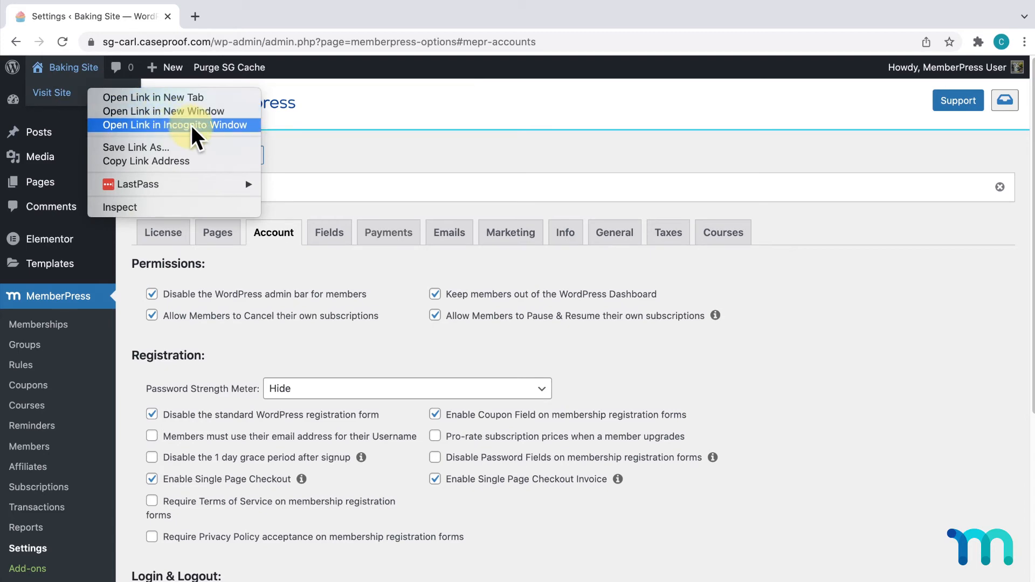
Load the ?coupon=BLACKFRIDAY link in incognito and check the $7.50 total
{"action": "left_click", "coordinate": [178, 125]}
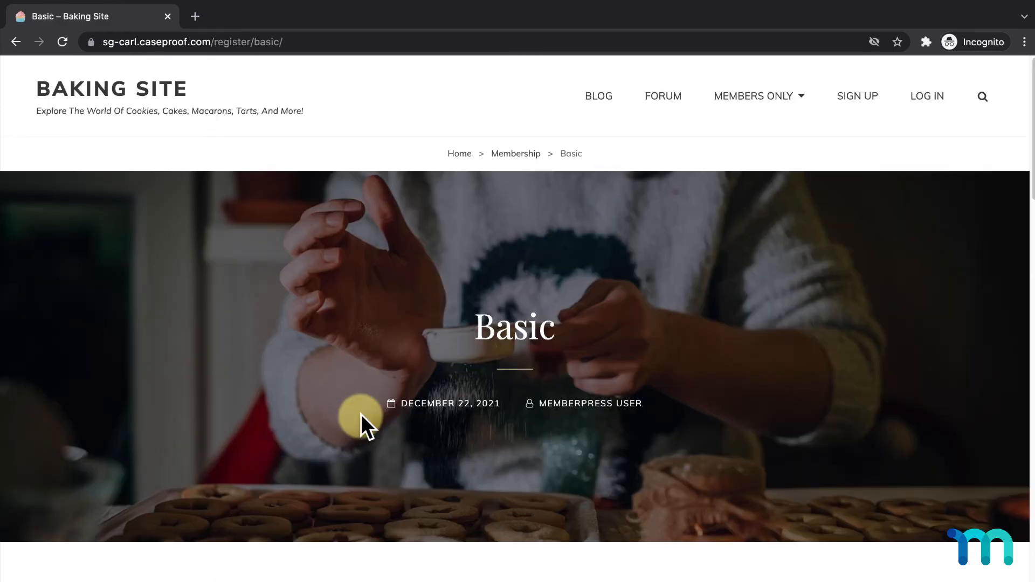
{"action": "scroll", "scroll_direction": "down", "scroll_amount": 3}
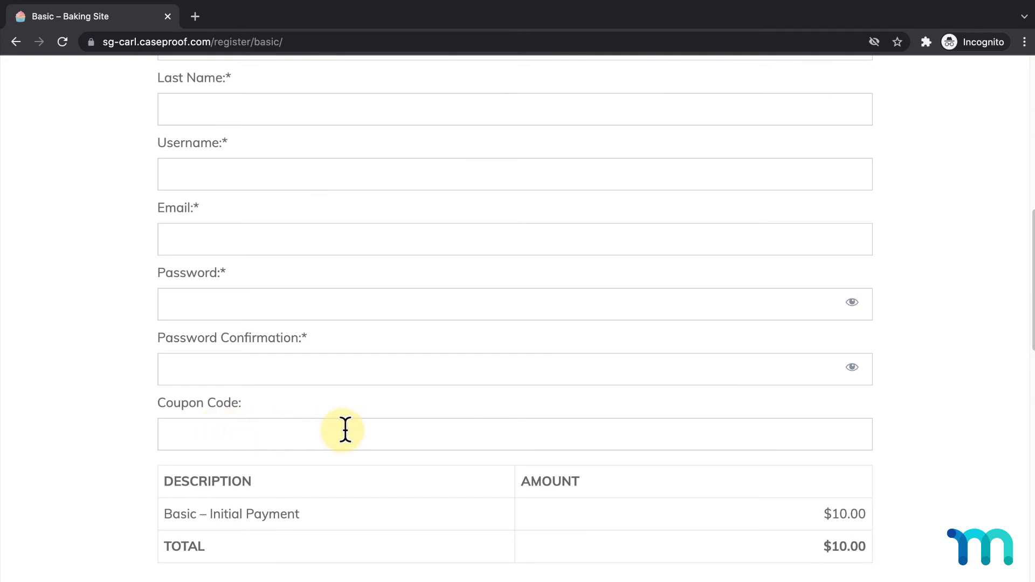
{"action": "mouse_move", "coordinate": [386, 79]}
{"action": "type", "text": "?coupon=BLACKFRIDAY"}
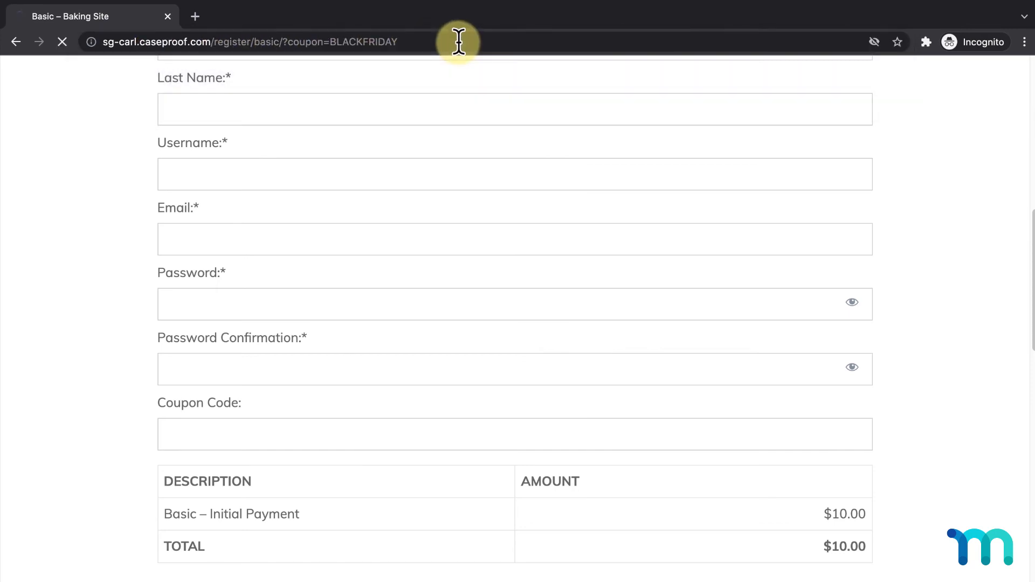
{"action": "scroll", "scroll_direction": "up", "scroll_amount": 3}
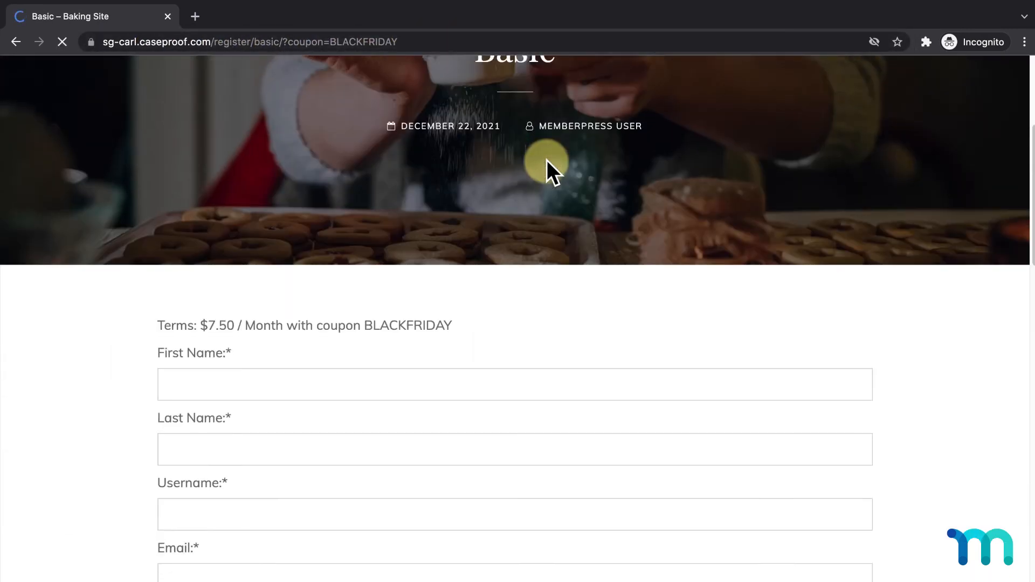
{"action": "scroll", "scroll_direction": "down", "scroll_amount": 3}
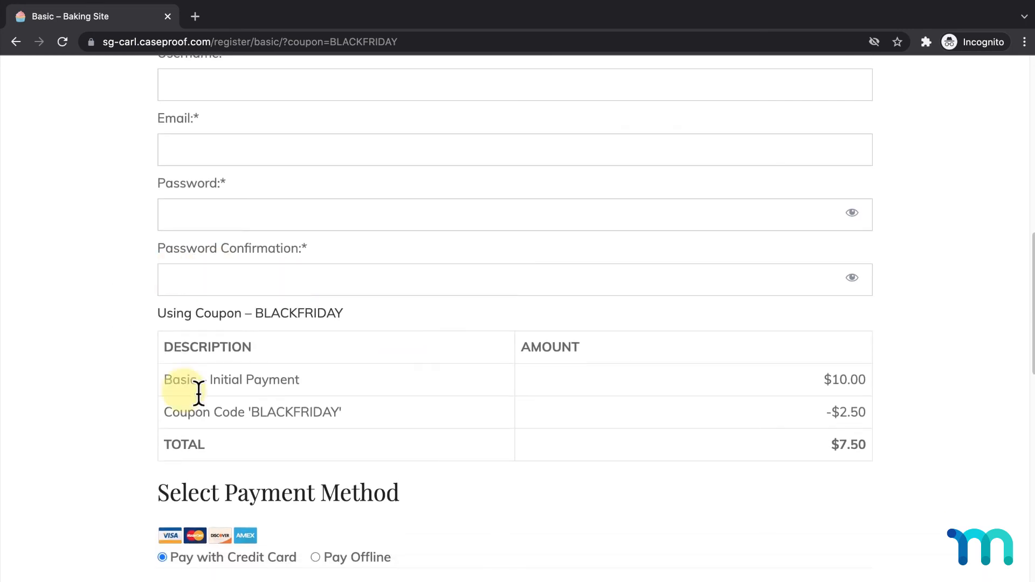